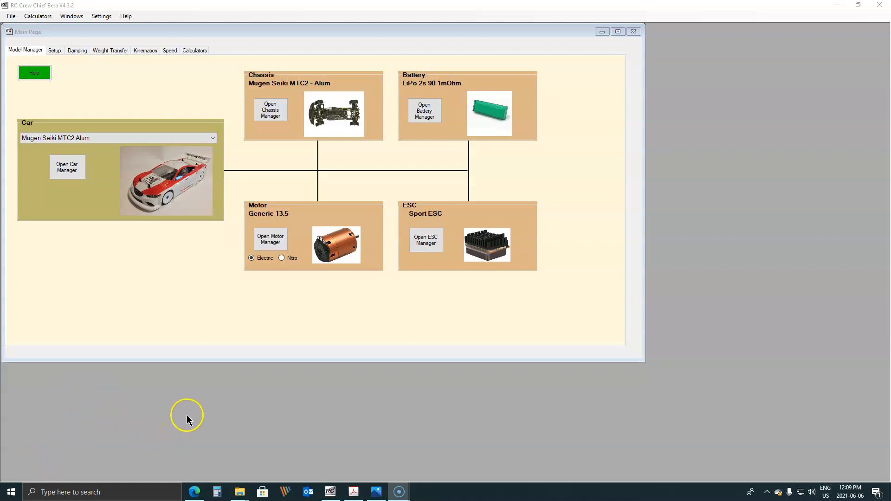
{"action": "mouse_move", "coordinate": [214, 389]}
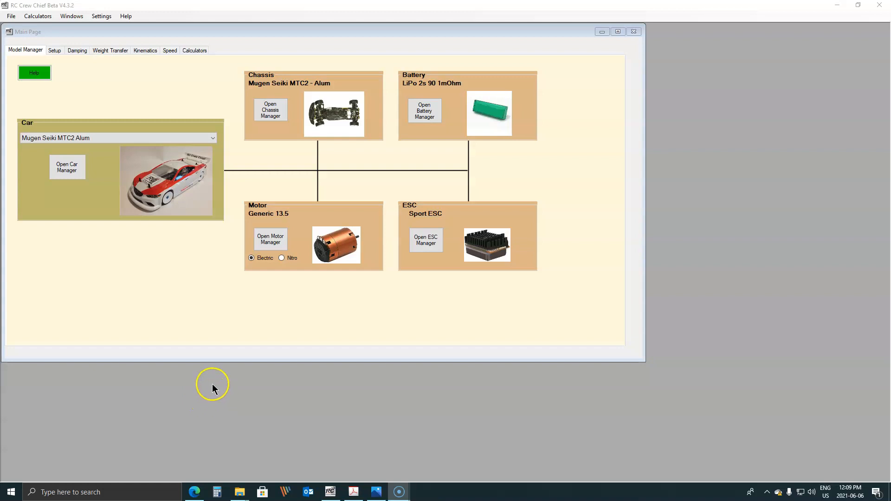
{"action": "mouse_move", "coordinate": [229, 375]}
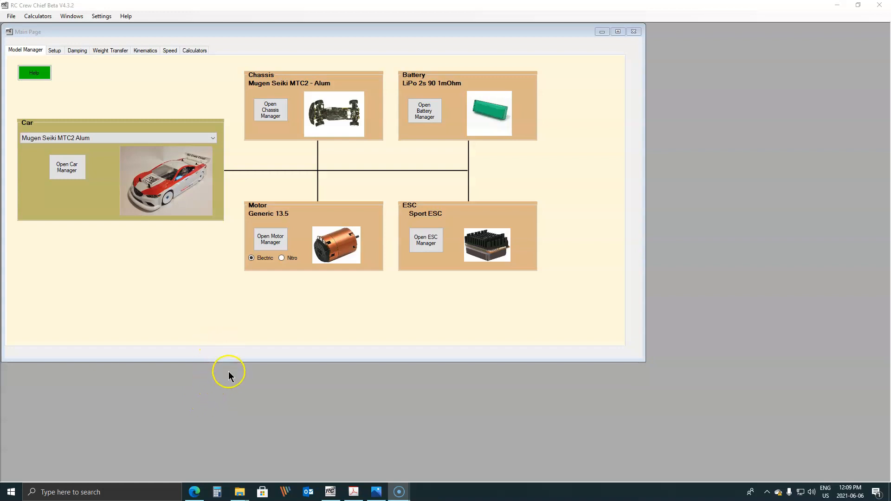
{"action": "mouse_move", "coordinate": [259, 414]}
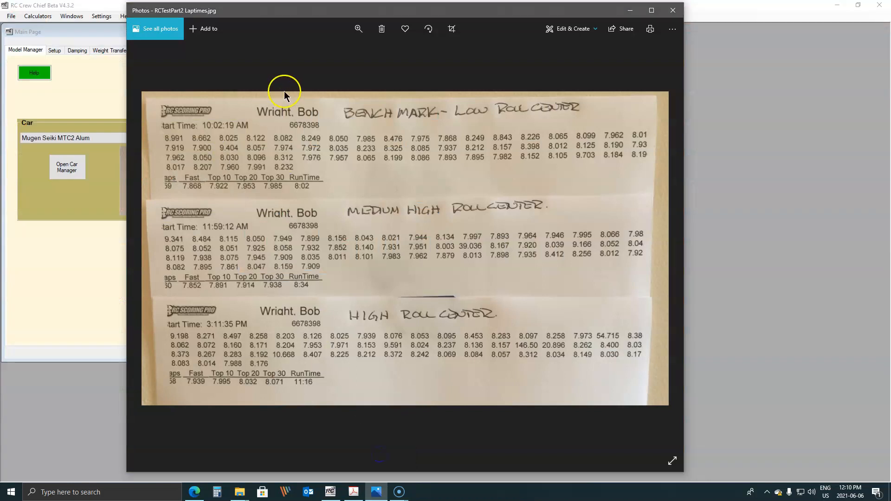
{"action": "mouse_move", "coordinate": [198, 101]}
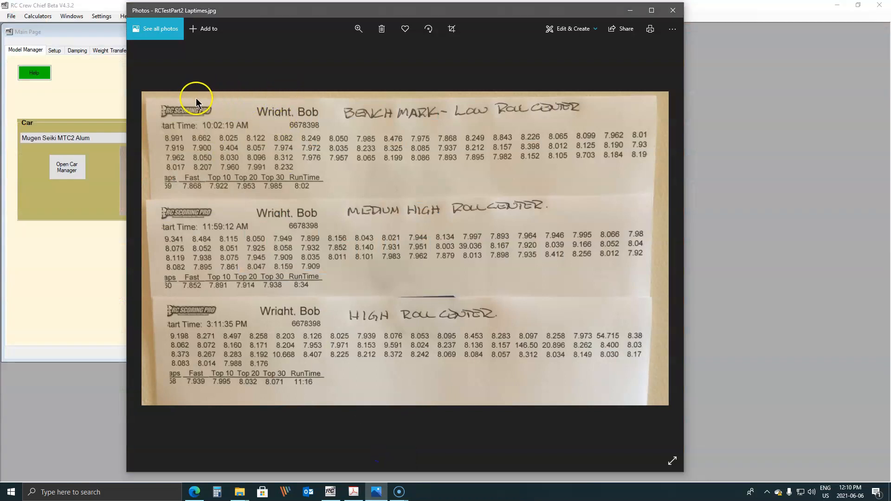
{"action": "mouse_move", "coordinate": [356, 117]}
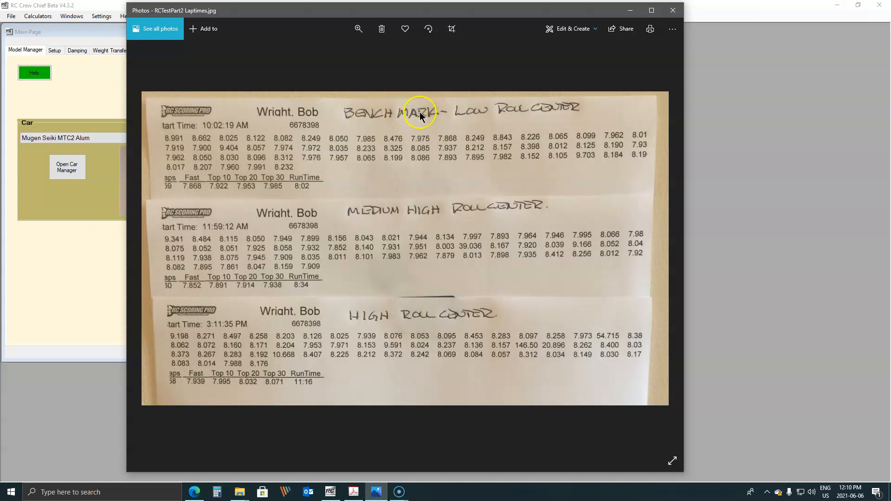
{"action": "mouse_move", "coordinate": [461, 118]}
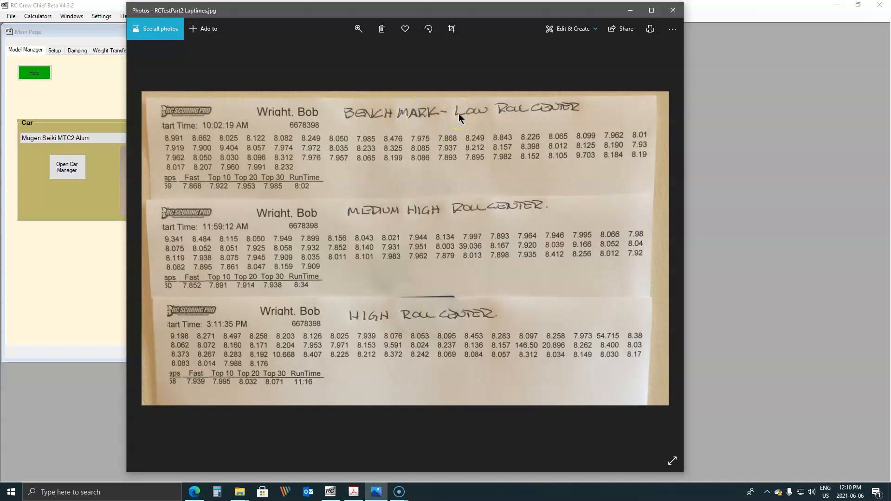
{"action": "mouse_move", "coordinate": [465, 120]}
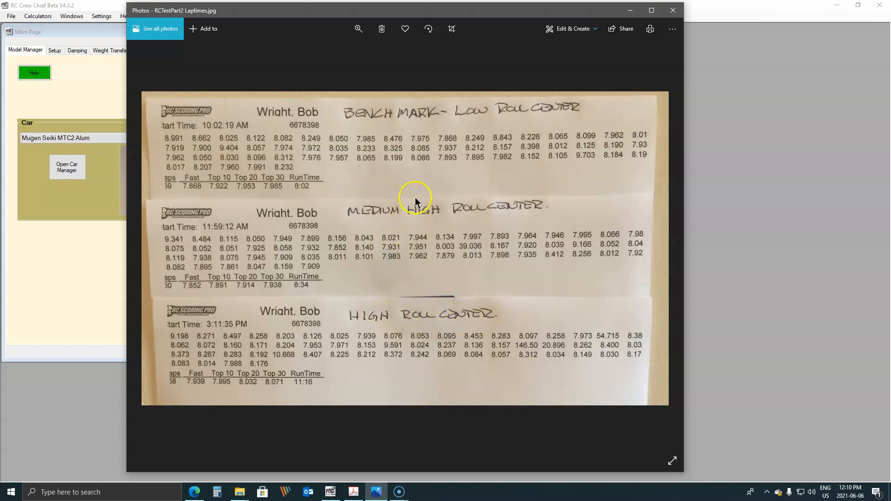
{"action": "mouse_move", "coordinate": [278, 150]}
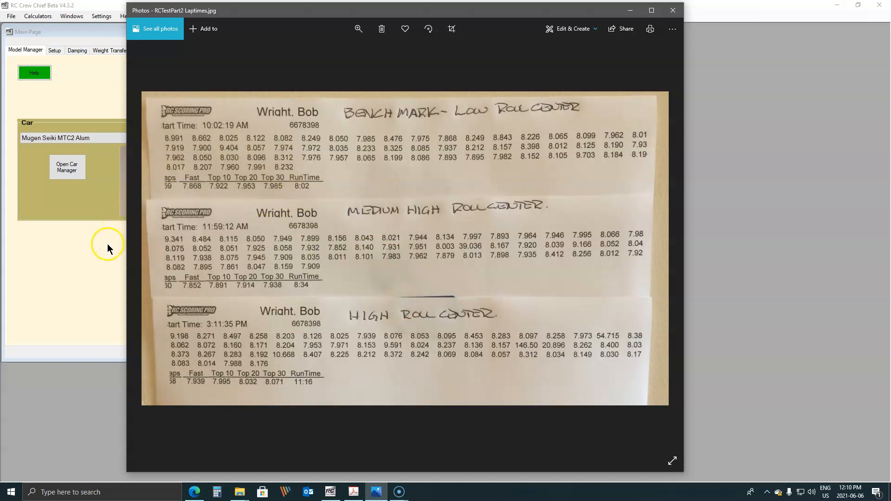
{"action": "mouse_move", "coordinate": [111, 229]}
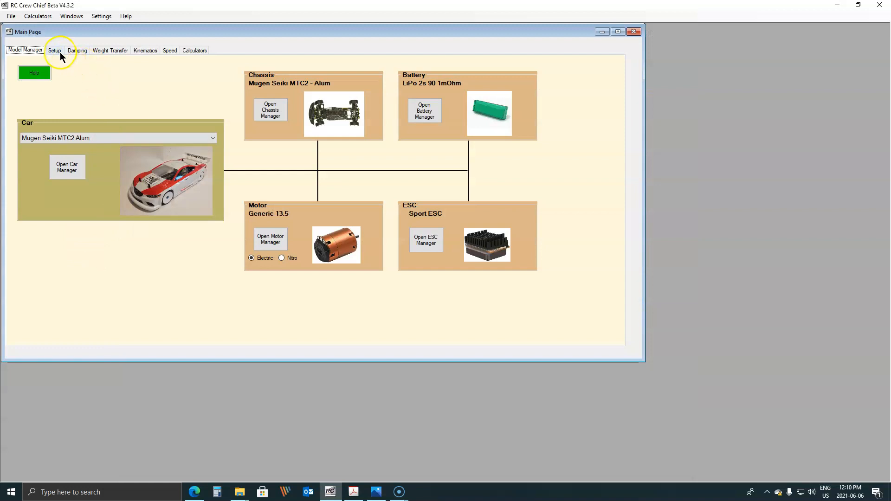
- Show the Setup page with the Low RC 26May21 suspension geometry and roll properties
{"action": "left_click", "coordinate": [54, 50]}
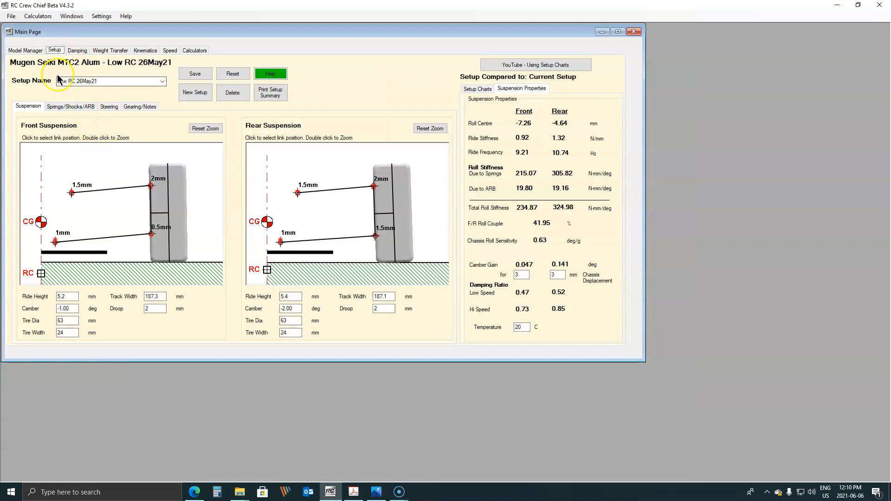
{"action": "mouse_move", "coordinate": [116, 238]}
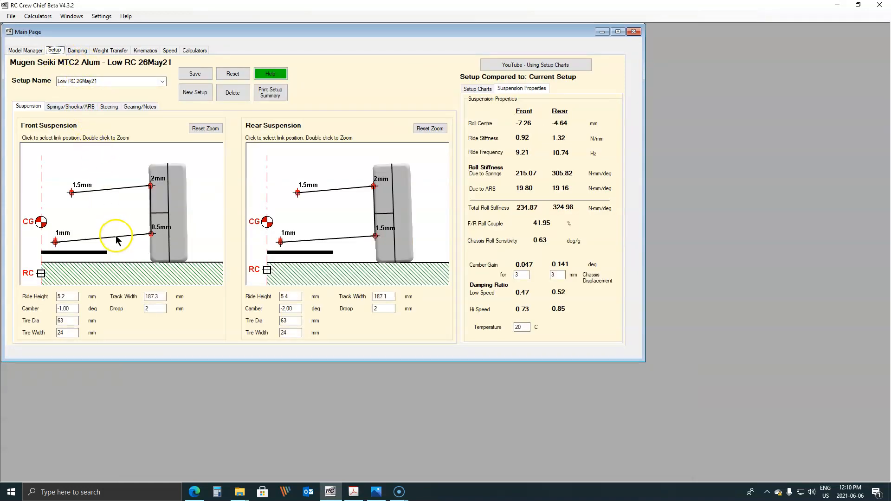
{"action": "mouse_move", "coordinate": [291, 190]}
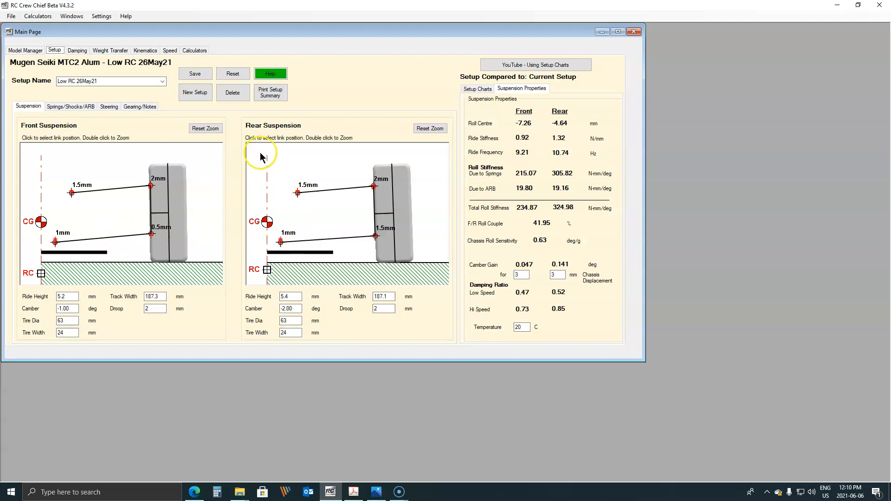
{"action": "mouse_move", "coordinate": [239, 124]}
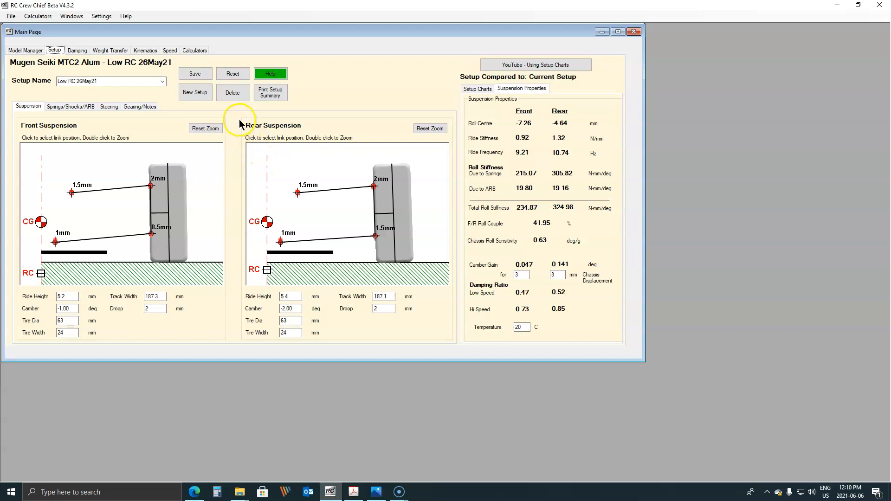
{"action": "mouse_move", "coordinate": [238, 120]}
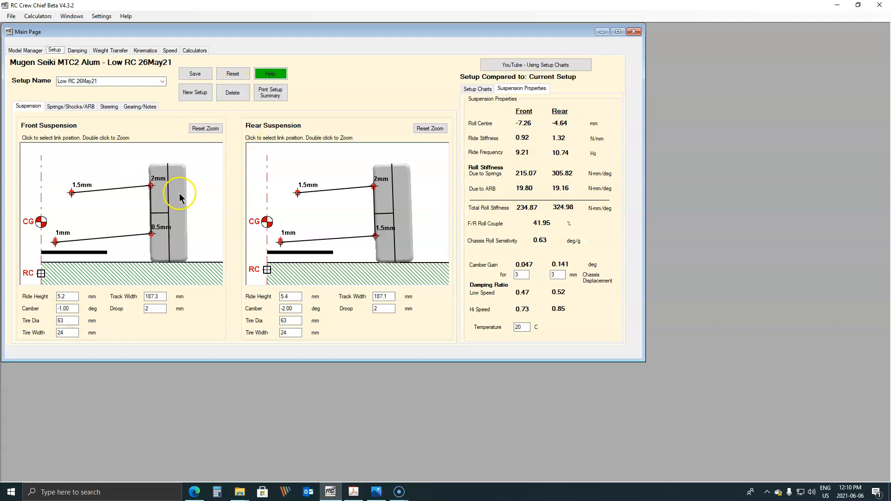
{"action": "mouse_move", "coordinate": [167, 98]}
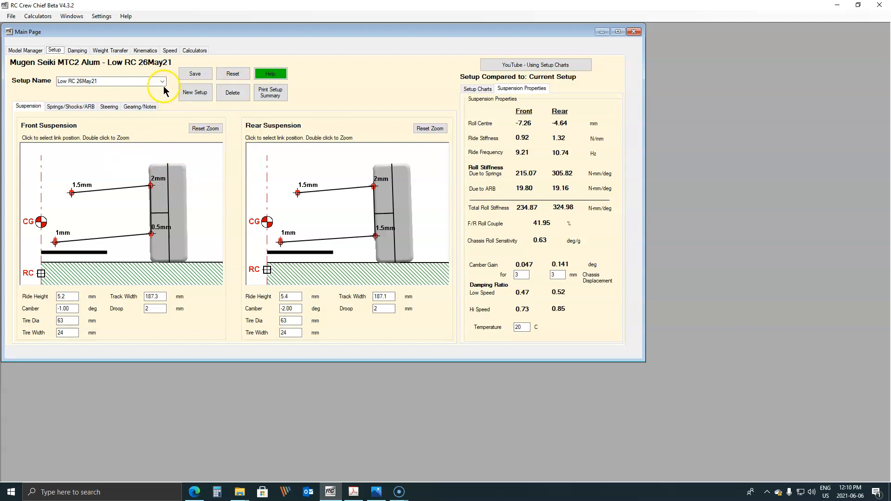
- Select MidHighRC_CambGainCorr from the Setup Name list to load it
{"action": "left_click", "coordinate": [163, 81]}
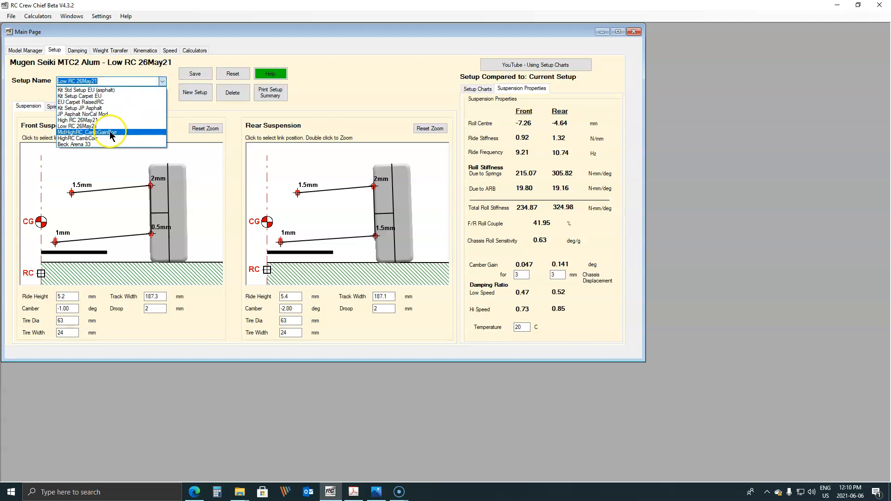
{"action": "left_click", "coordinate": [96, 132]}
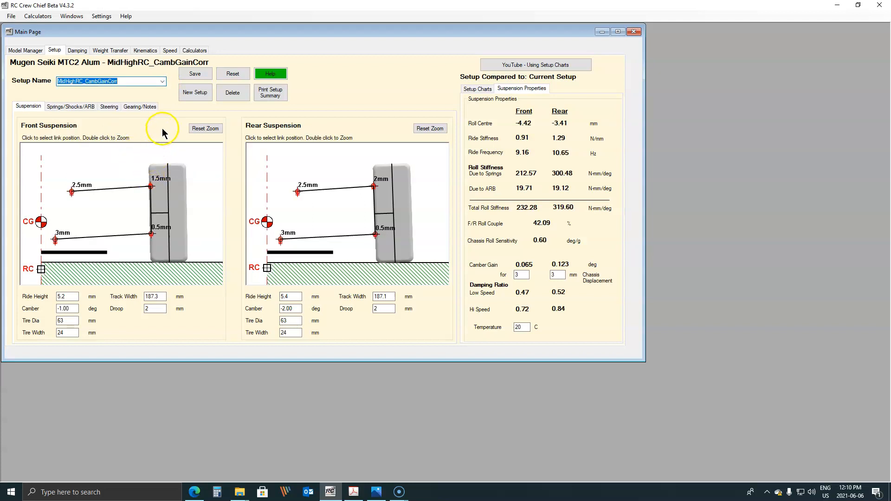
{"action": "mouse_move", "coordinate": [182, 117]}
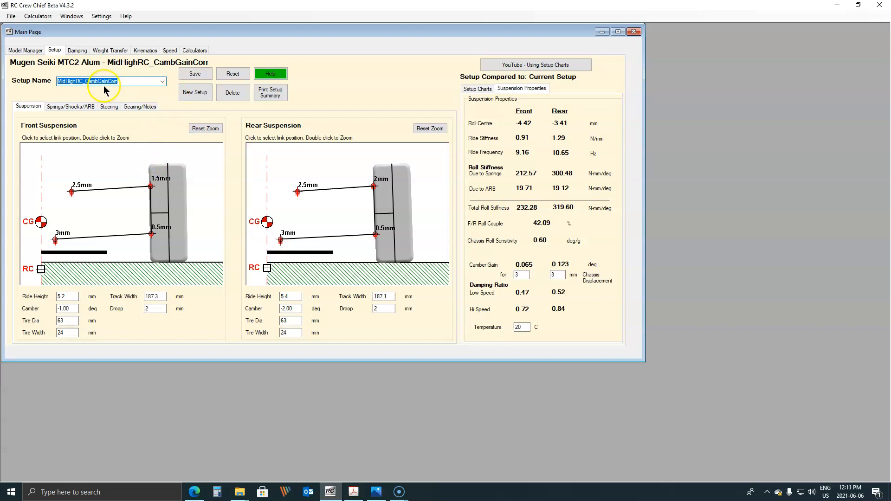
{"action": "mouse_move", "coordinate": [130, 108]}
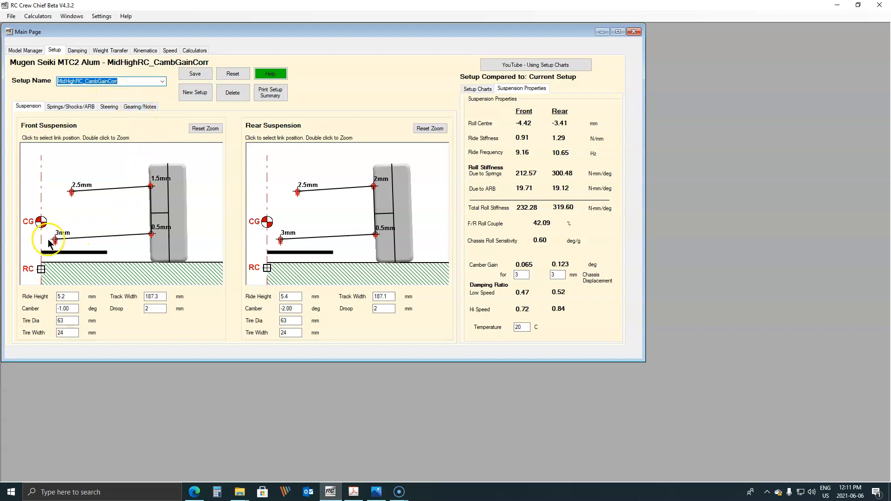
{"action": "mouse_move", "coordinate": [278, 239]}
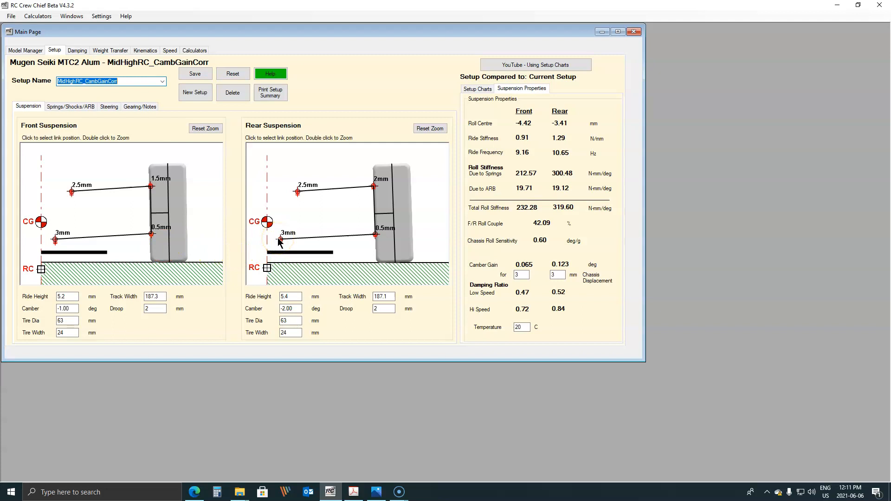
{"action": "mouse_move", "coordinate": [230, 244]}
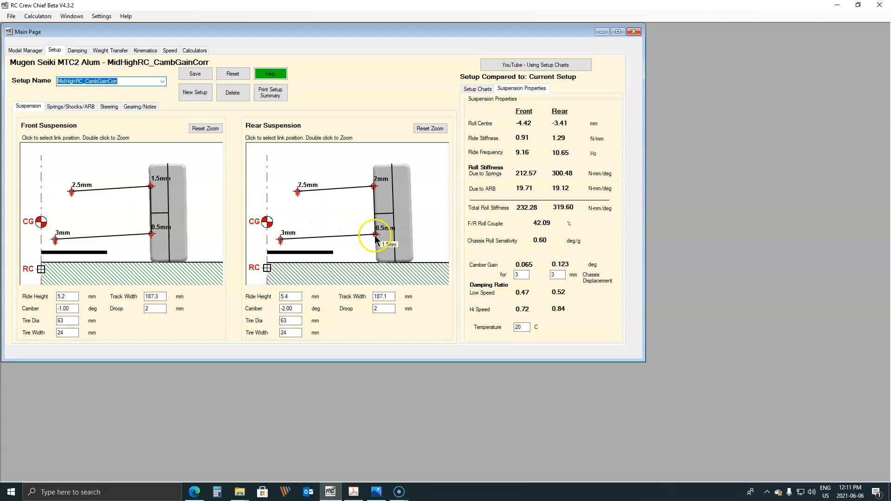
{"action": "mouse_move", "coordinate": [417, 193]}
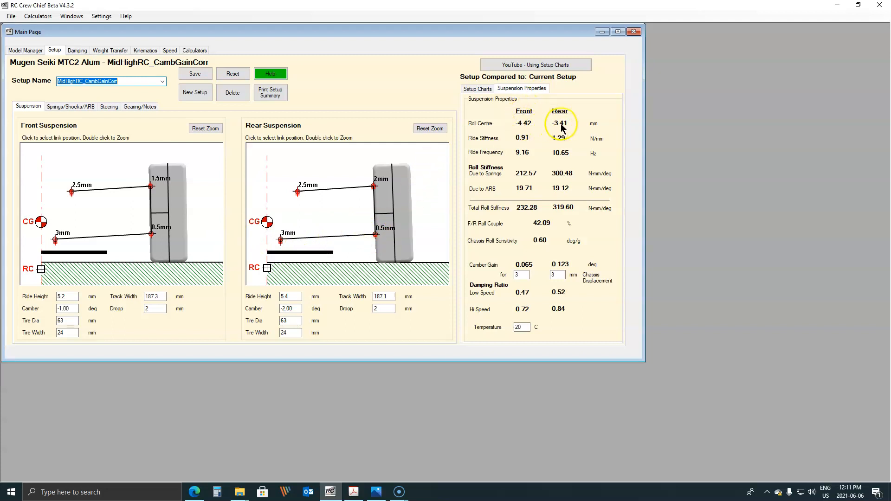
{"action": "mouse_move", "coordinate": [548, 127]}
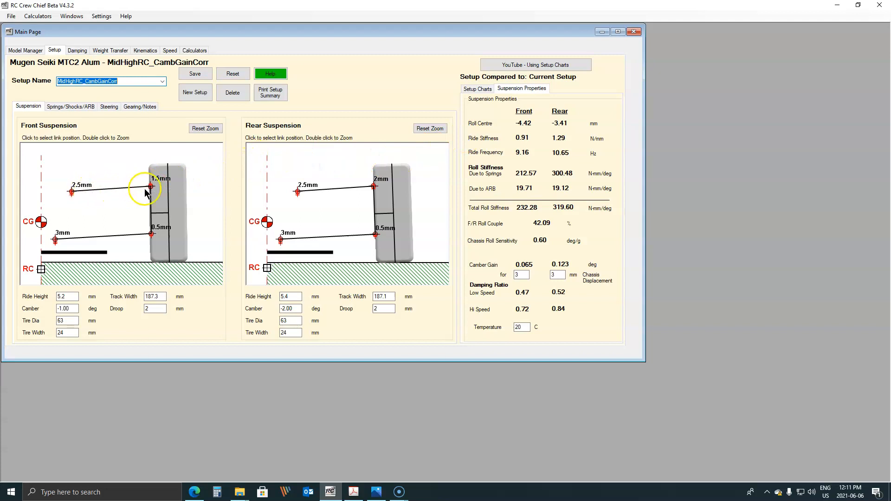
{"action": "mouse_move", "coordinate": [341, 187]}
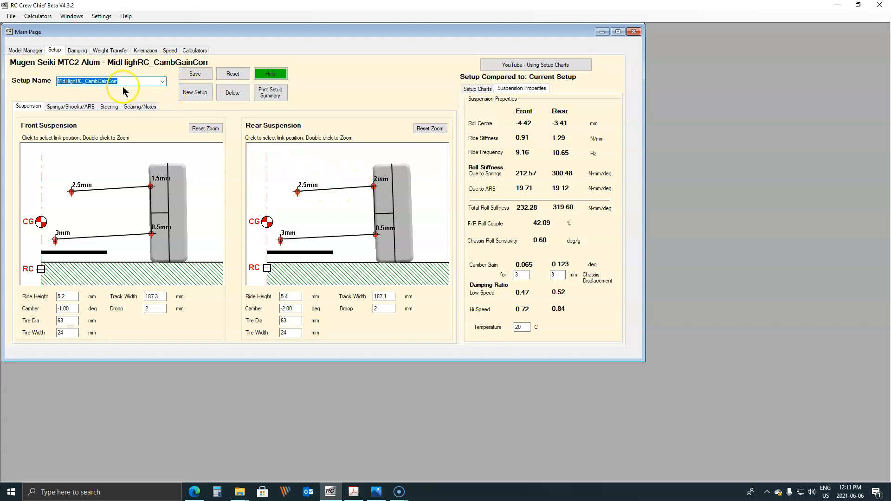
- Set Compare to Setup to Low RC 26May21 in SetupChartConfig and close the dialog
{"action": "left_click", "coordinate": [476, 90]}
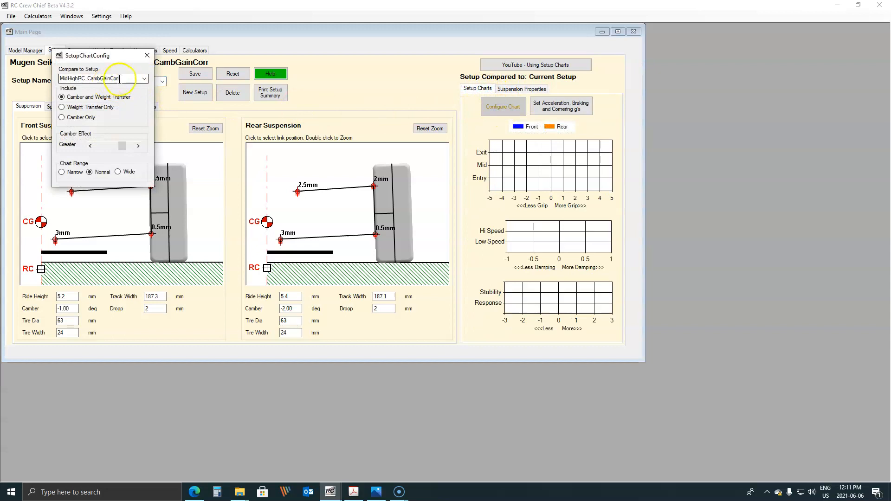
{"action": "left_click", "coordinate": [144, 78]}
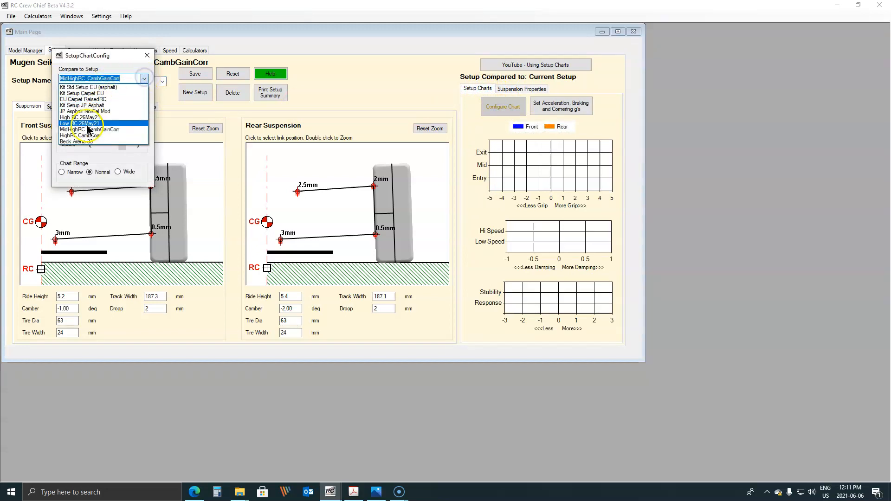
{"action": "left_click", "coordinate": [80, 124]}
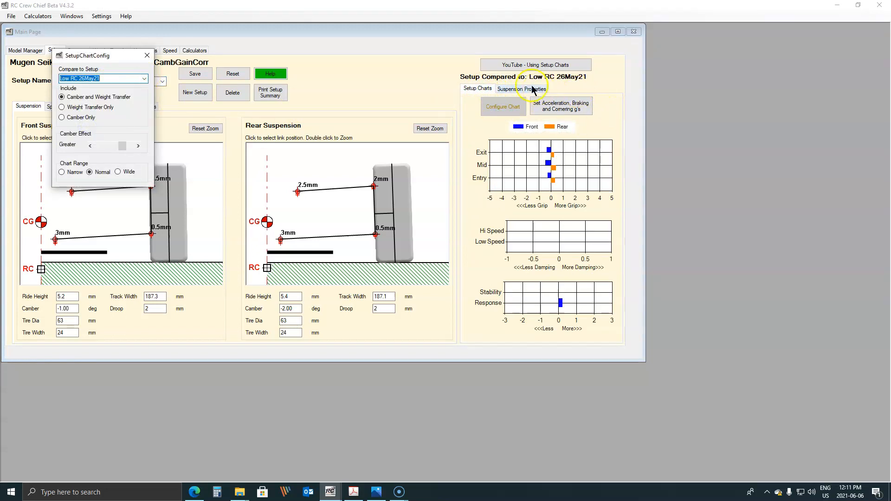
{"action": "left_click", "coordinate": [521, 88]}
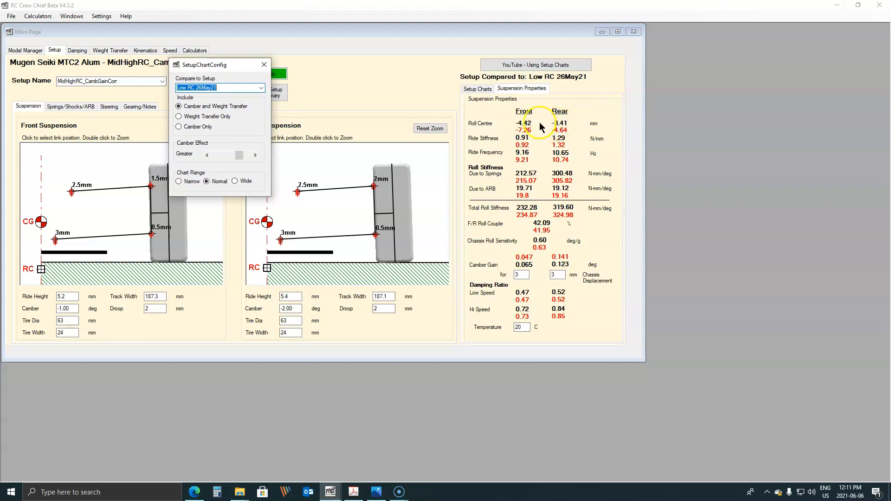
{"action": "mouse_move", "coordinate": [526, 158]}
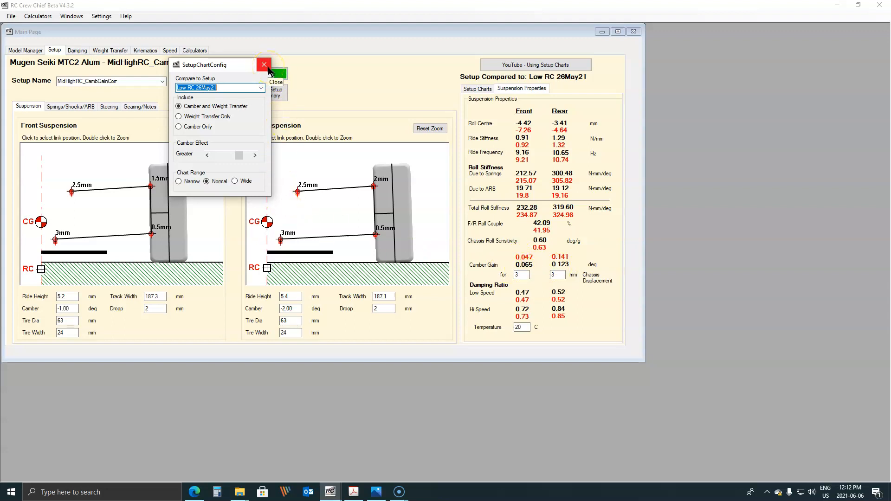
{"action": "left_click", "coordinate": [262, 64]}
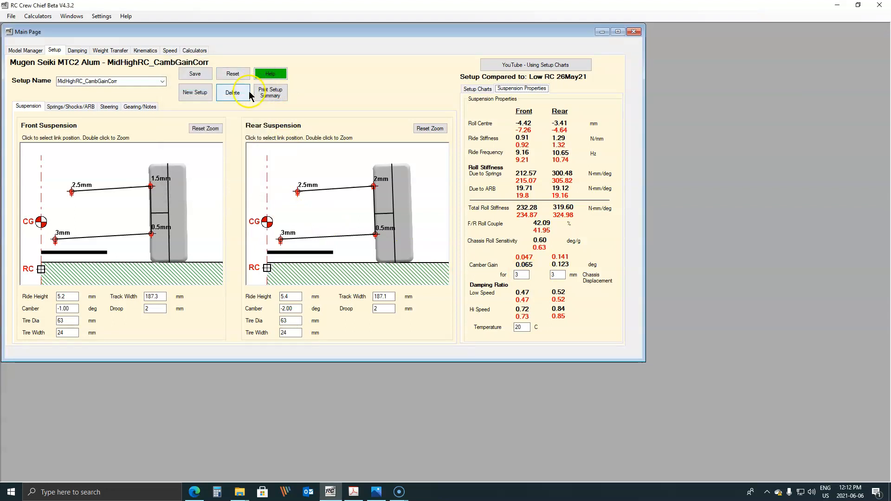
- Load the HighRC CambCorr setup from the Setup Name list and show its setup charts
{"action": "left_click", "coordinate": [161, 82]}
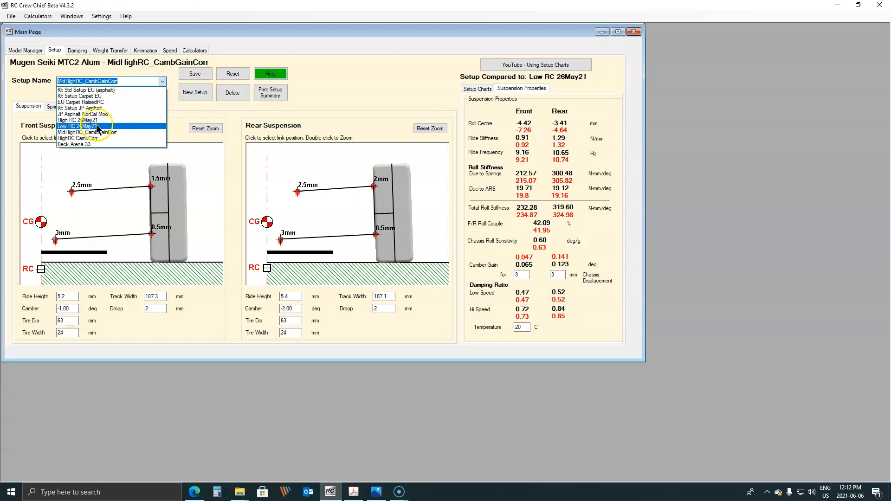
{"action": "mouse_move", "coordinate": [95, 142]}
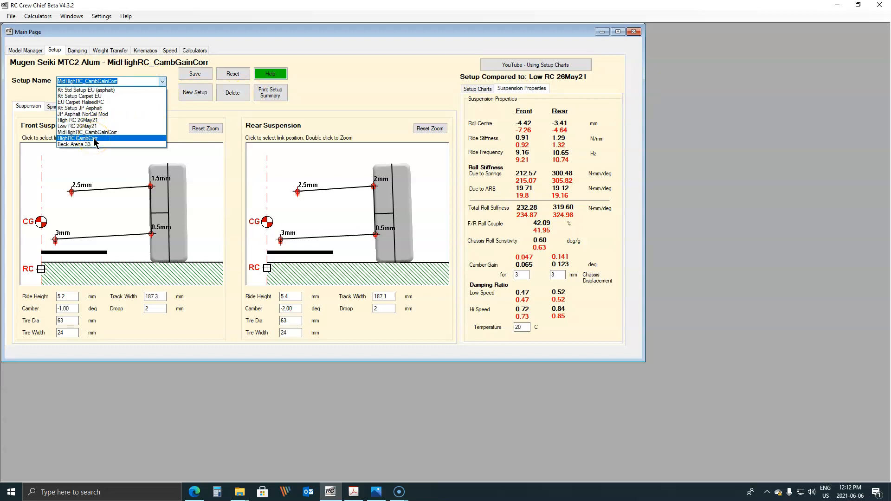
{"action": "left_click", "coordinate": [78, 132]}
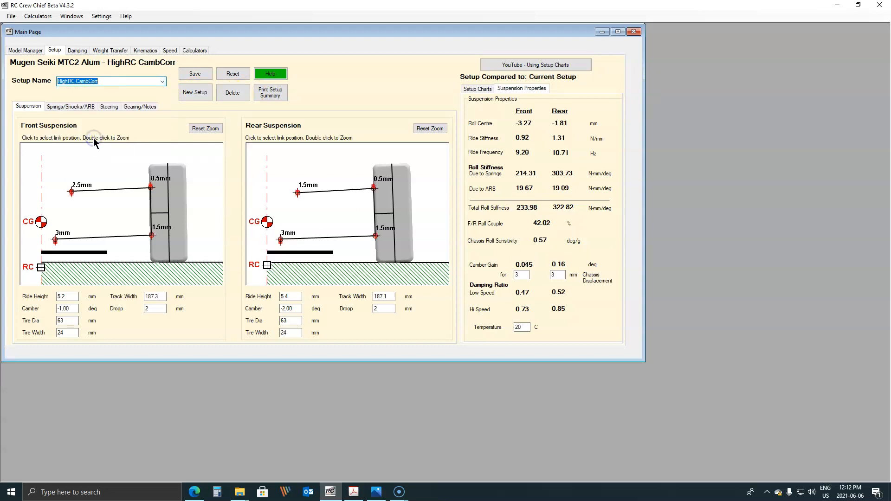
{"action": "mouse_move", "coordinate": [113, 139]}
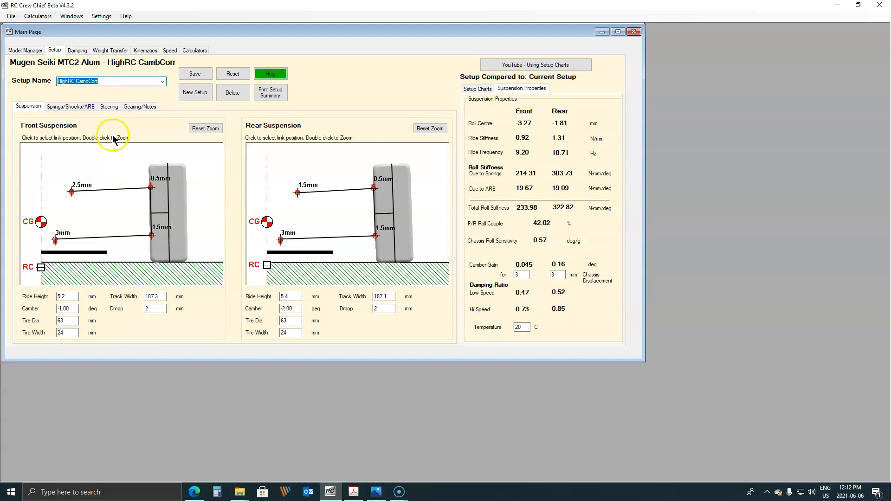
{"action": "mouse_move", "coordinate": [136, 119]}
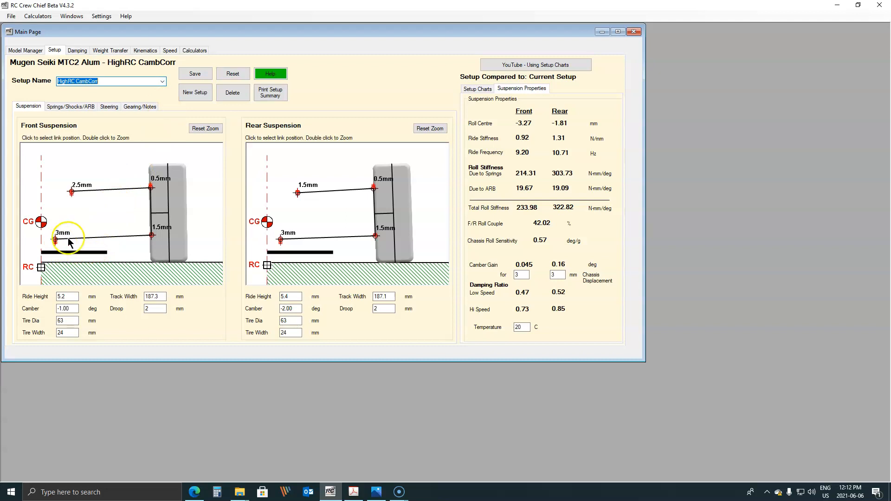
{"action": "mouse_move", "coordinate": [151, 241]}
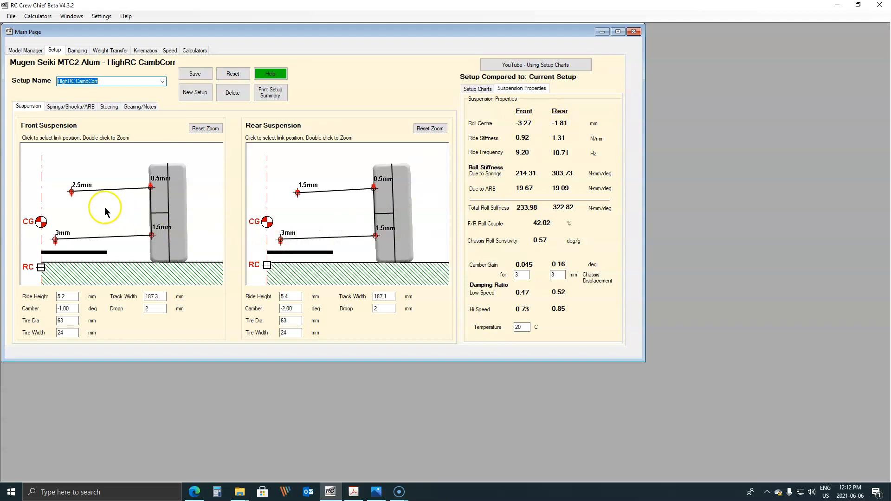
{"action": "mouse_move", "coordinate": [246, 195]}
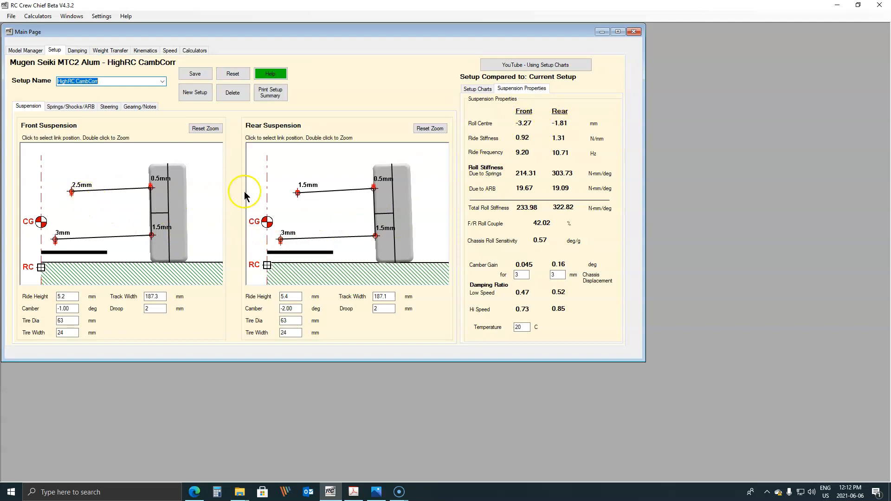
{"action": "mouse_move", "coordinate": [583, 88]}
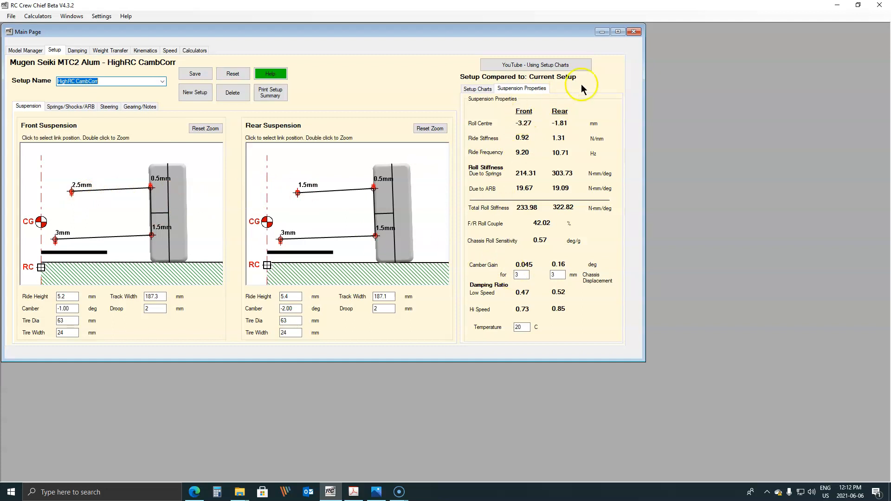
{"action": "left_click", "coordinate": [477, 89]}
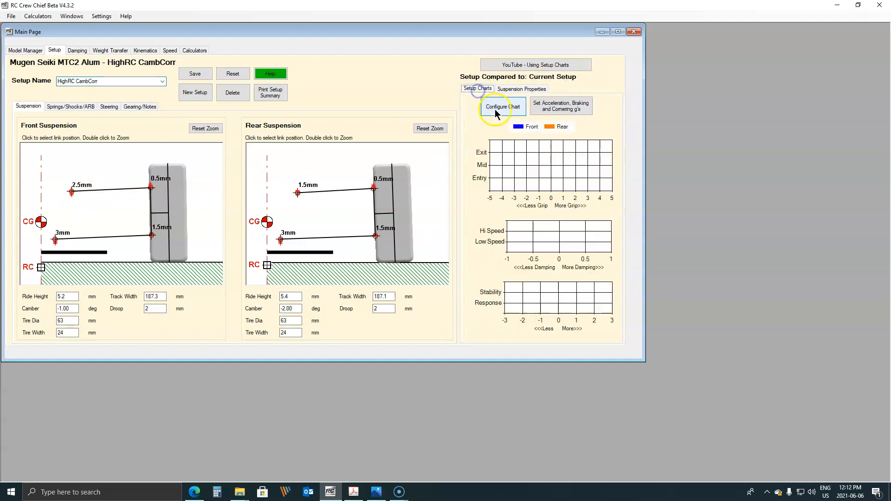
- Set Compare to Setup to MidHighRC_CambGainCorr, then Low RC 26May21, and bring up the lap-time photo
{"action": "left_click", "coordinate": [502, 105]}
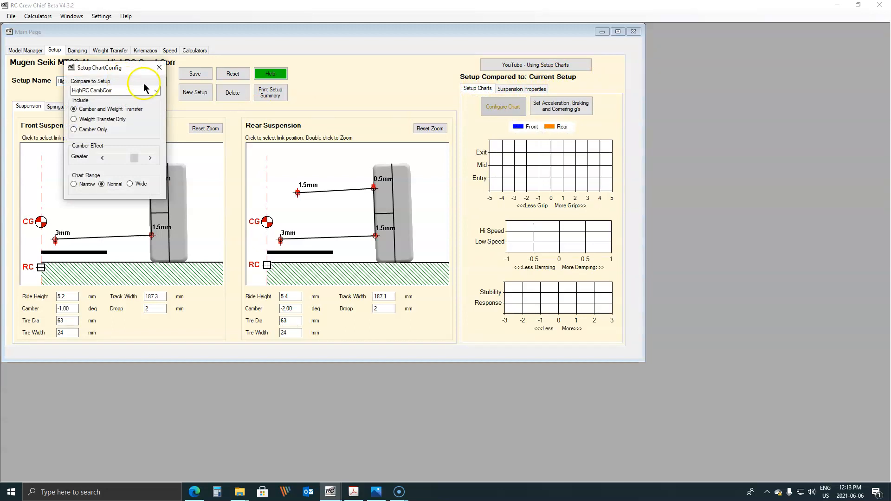
{"action": "left_click", "coordinate": [155, 90]}
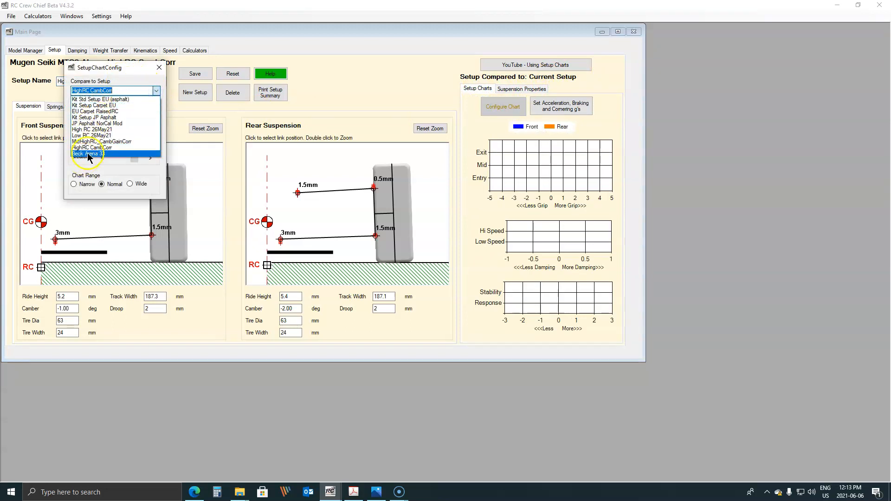
{"action": "left_click", "coordinate": [102, 141]}
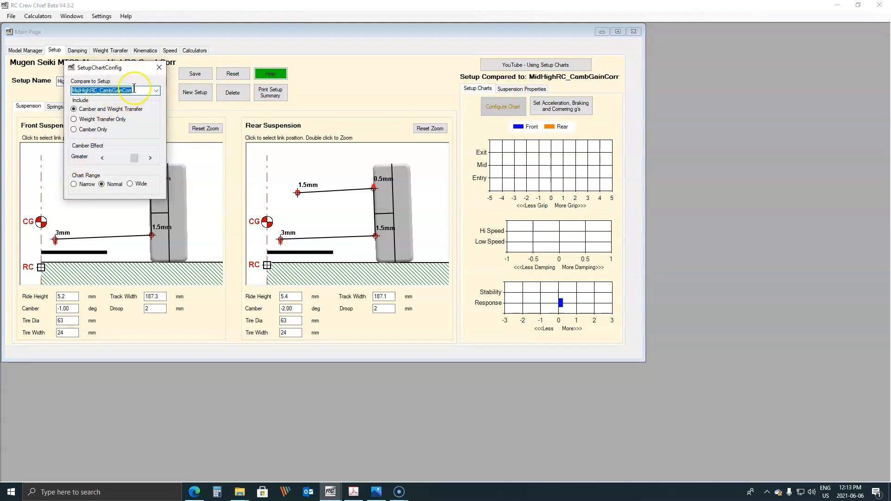
{"action": "left_click", "coordinate": [154, 90]}
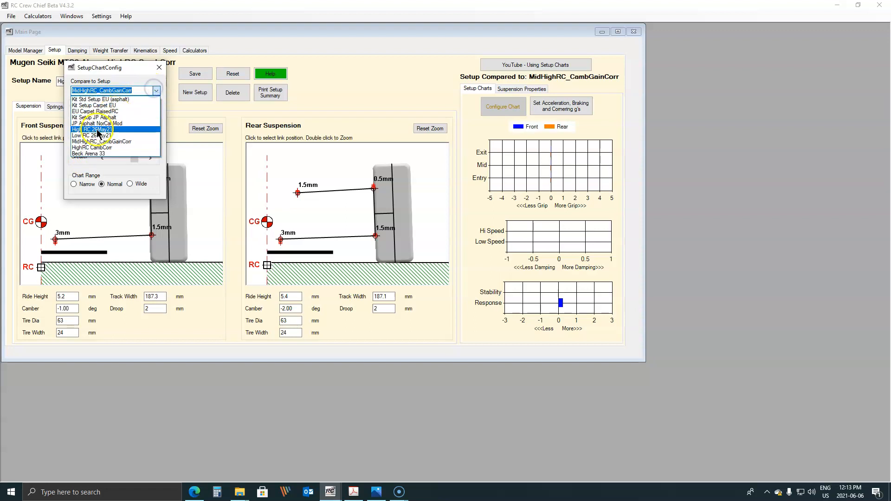
{"action": "left_click", "coordinate": [95, 136]}
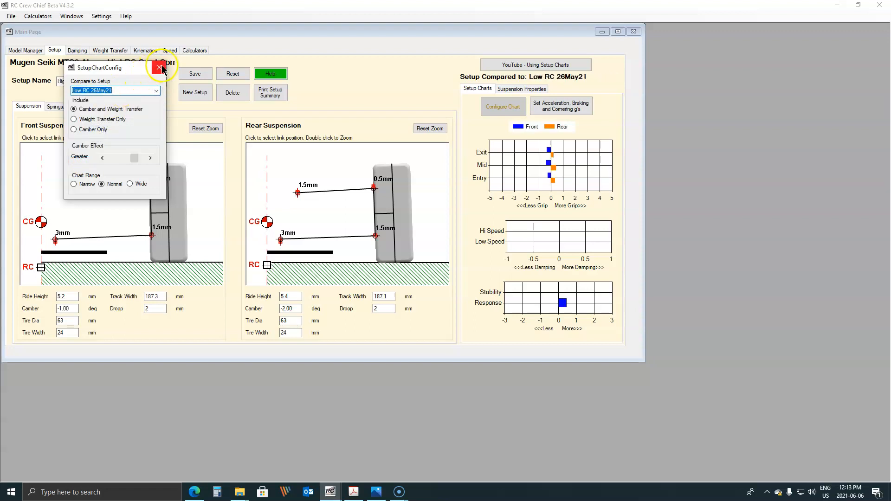
{"action": "left_click", "coordinate": [159, 67]}
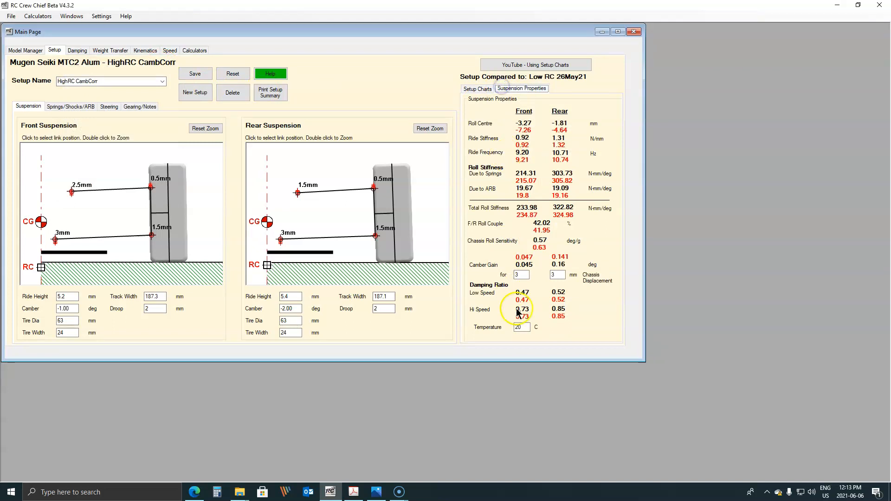
{"action": "mouse_move", "coordinate": [493, 267]}
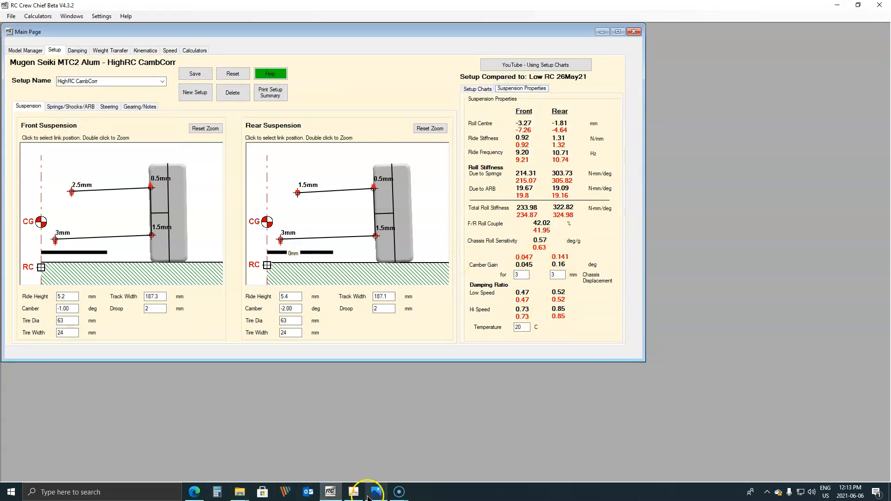
{"action": "left_click", "coordinate": [376, 492]}
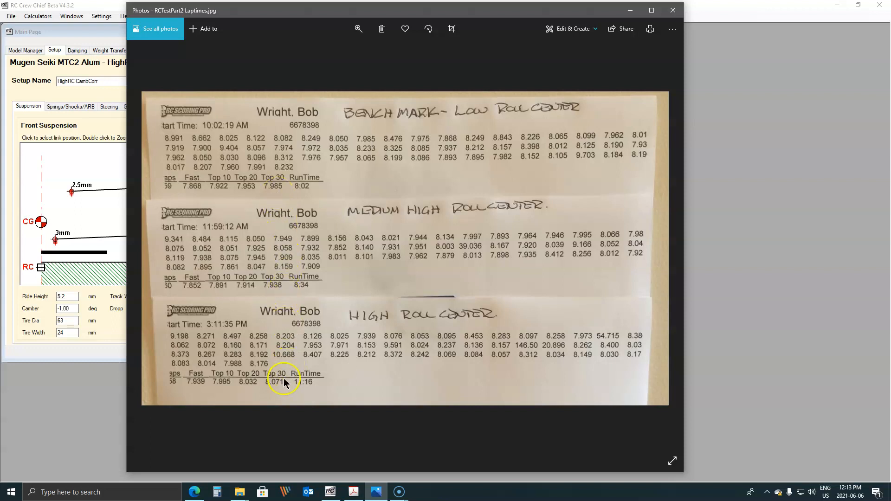
{"action": "mouse_move", "coordinate": [270, 367]}
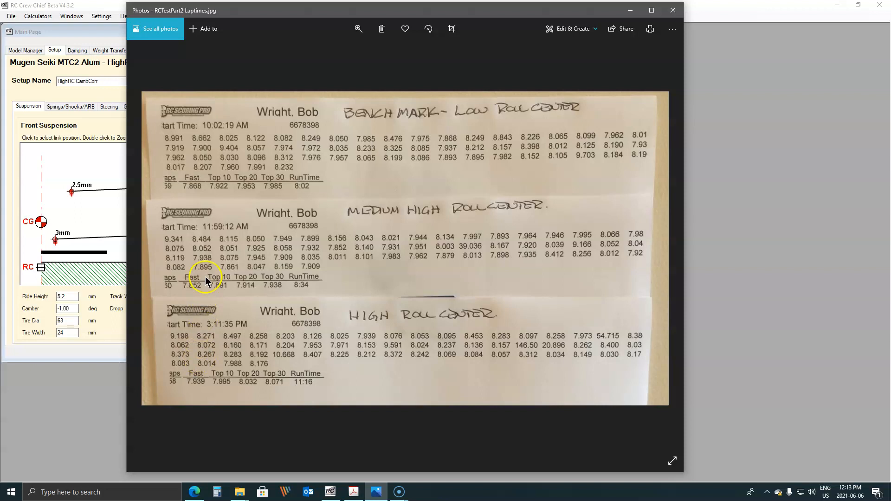
{"action": "mouse_move", "coordinate": [231, 179]}
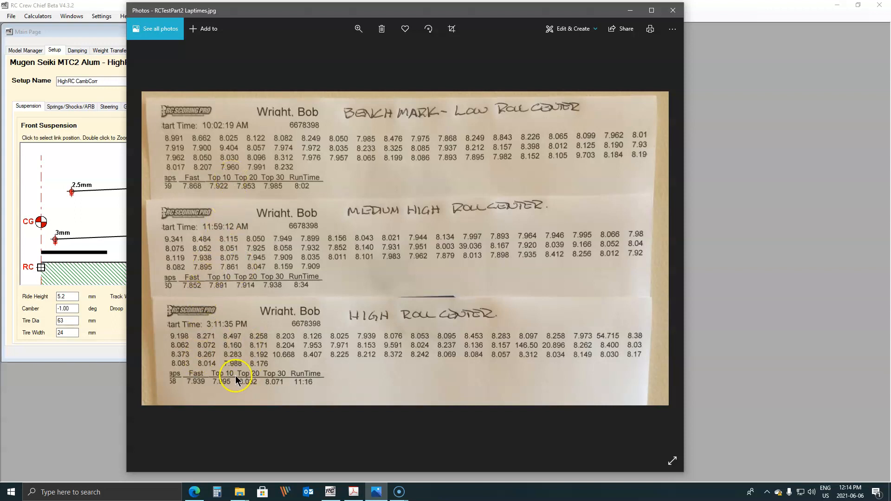
{"action": "mouse_move", "coordinate": [626, 72]}
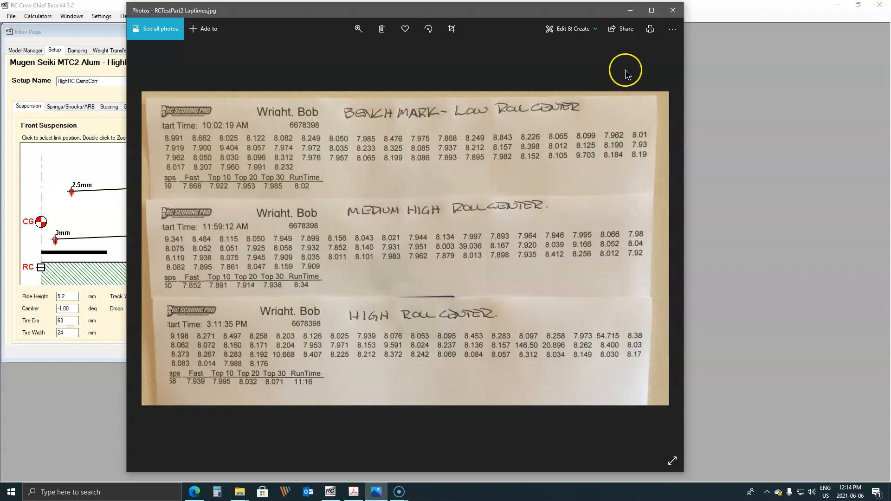
{"action": "mouse_move", "coordinate": [672, 10]}
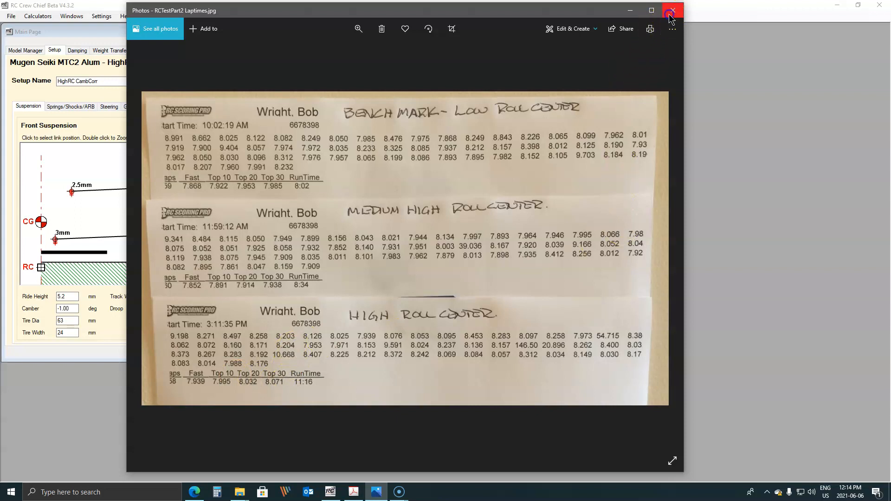
- Close RCTestPart2 Laptimes.jpg after reading the Fast and Top 10/20/30 times
{"action": "left_click", "coordinate": [672, 10]}
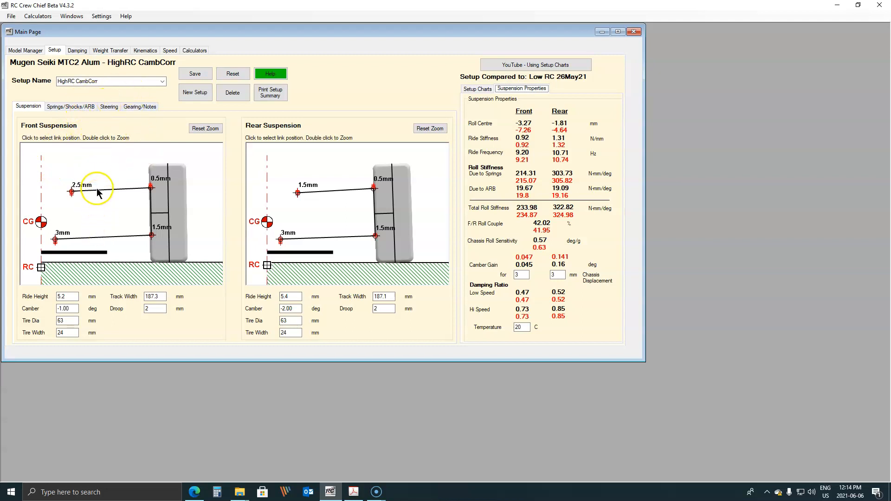
- Show the Springs/Shocks/ARB settings of HighRC CambCorr versus Low RC 26May21
{"action": "left_click", "coordinate": [71, 107]}
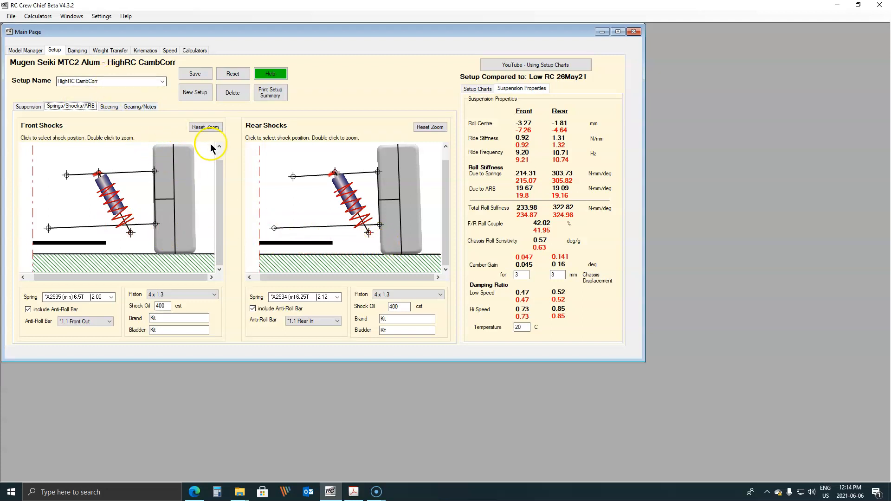
{"action": "mouse_move", "coordinate": [230, 208]}
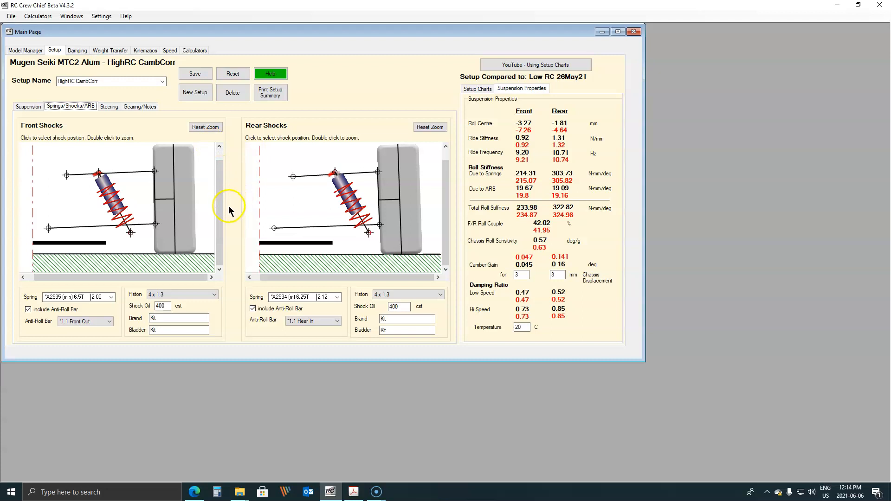
{"action": "mouse_move", "coordinate": [232, 206]}
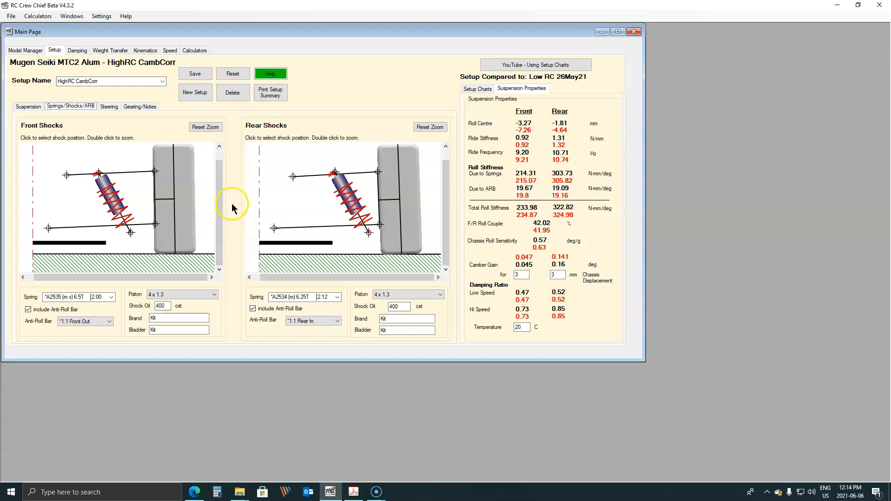